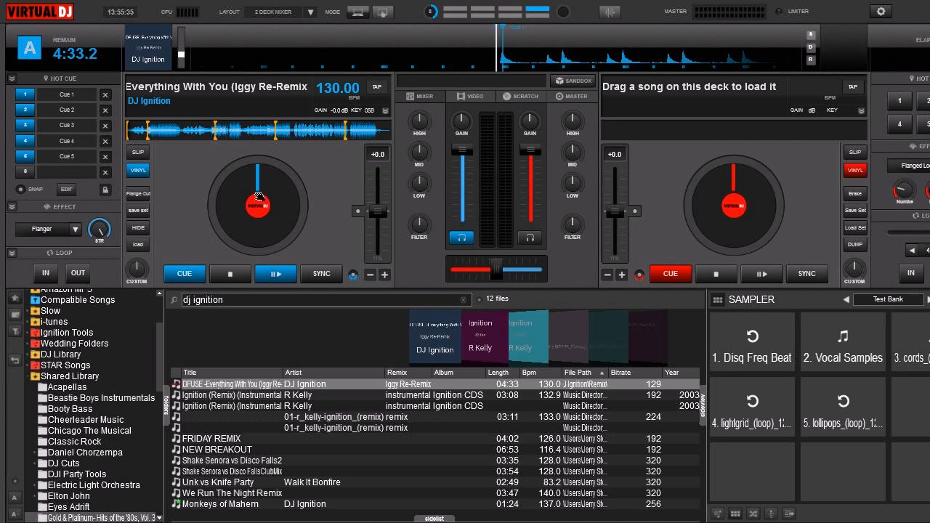
Step: Play DJ Ignition's 'Everything With You' remix on deck A and pause with about three minutes left
left_click(525, 96)
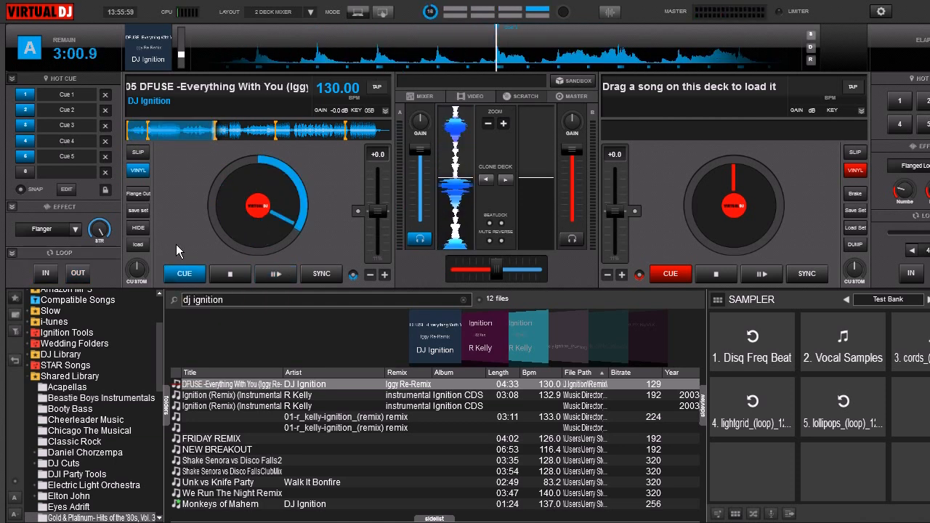
left_click(275, 274)
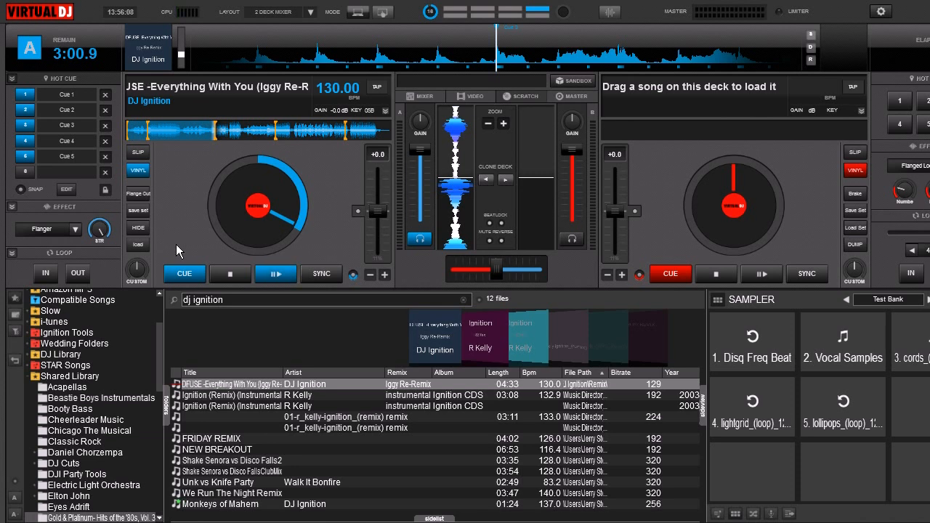
mouse_move(703, 161)
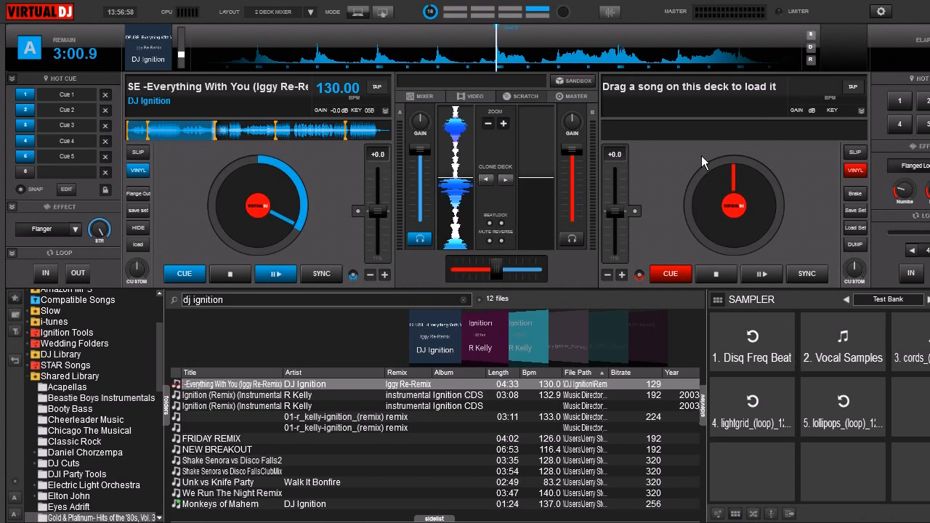
Step: Search the settings for loopautomove and set its value to yes
left_click(879, 11)
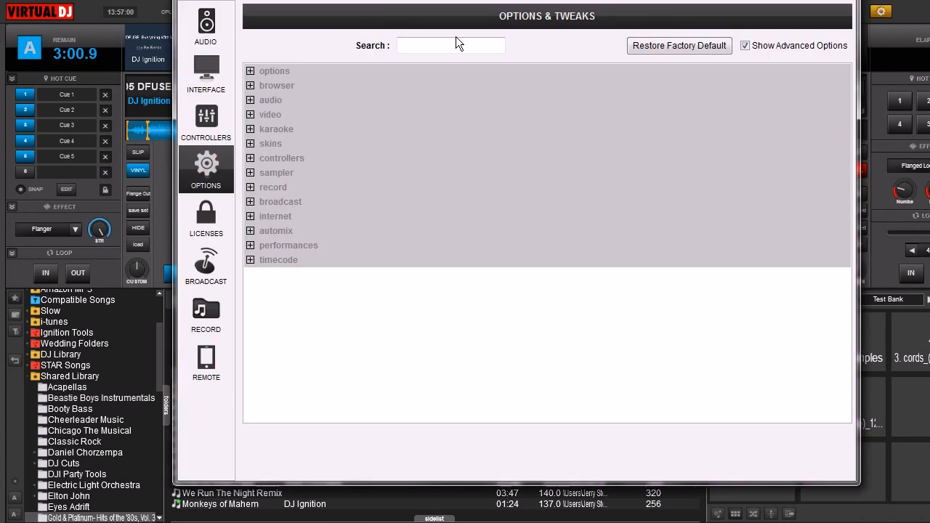
mouse_move(534, 49)
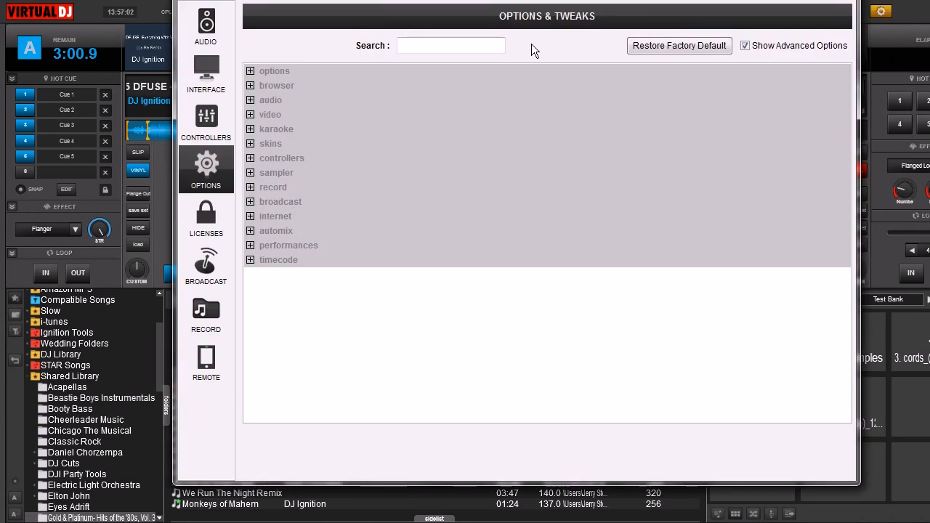
left_click(250, 71)
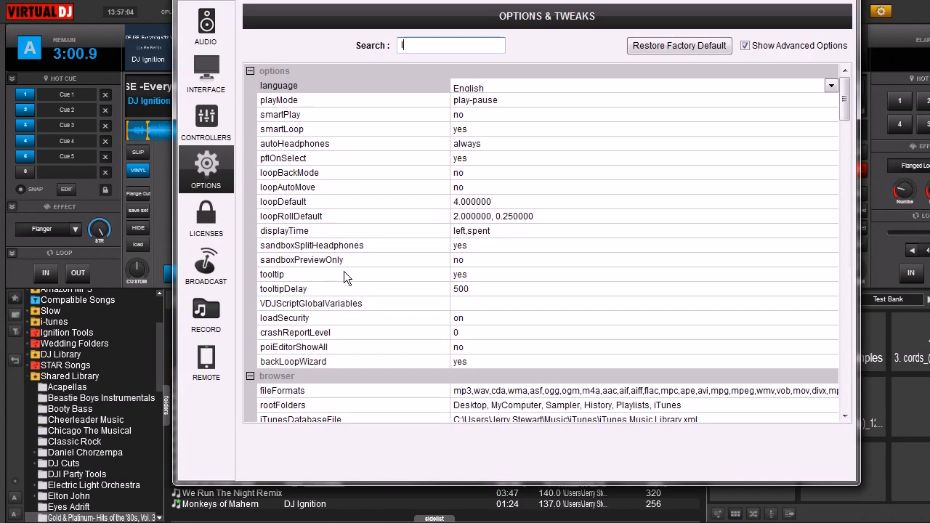
type("loopautomove")
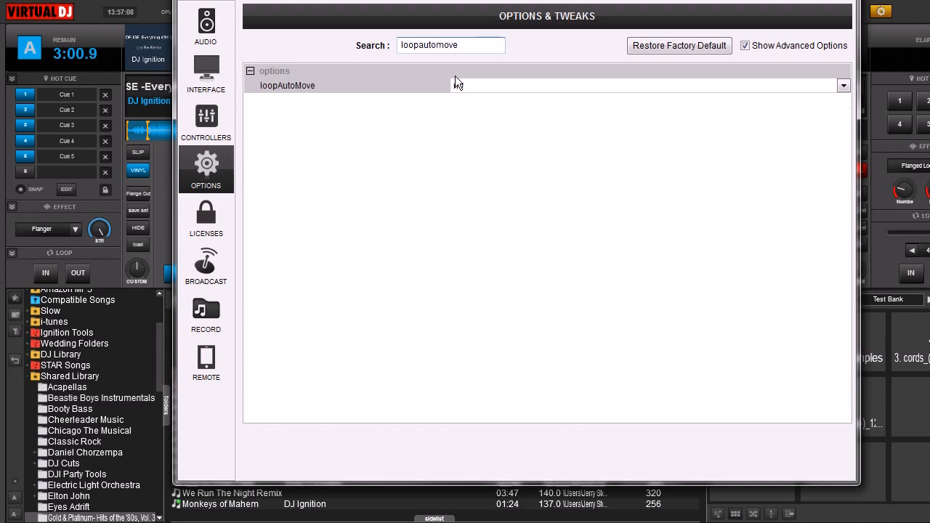
left_click(843, 85)
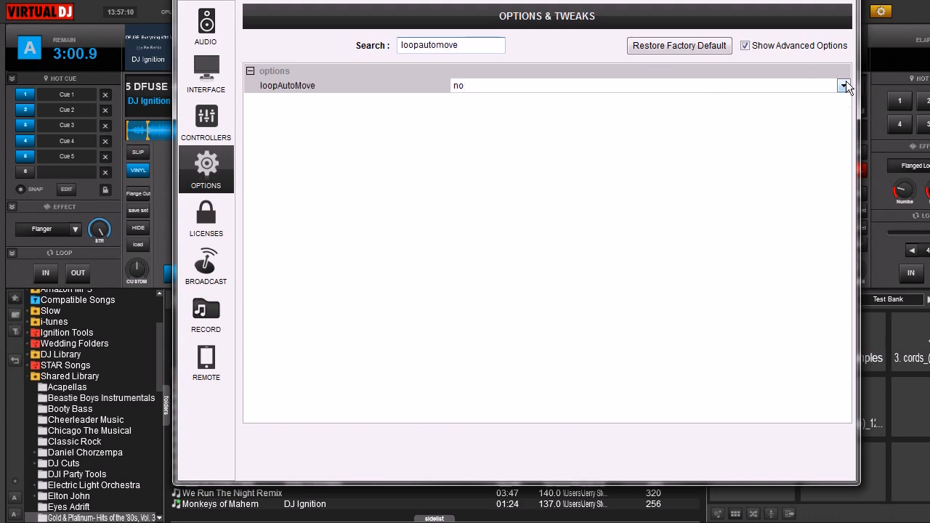
left_click(845, 85)
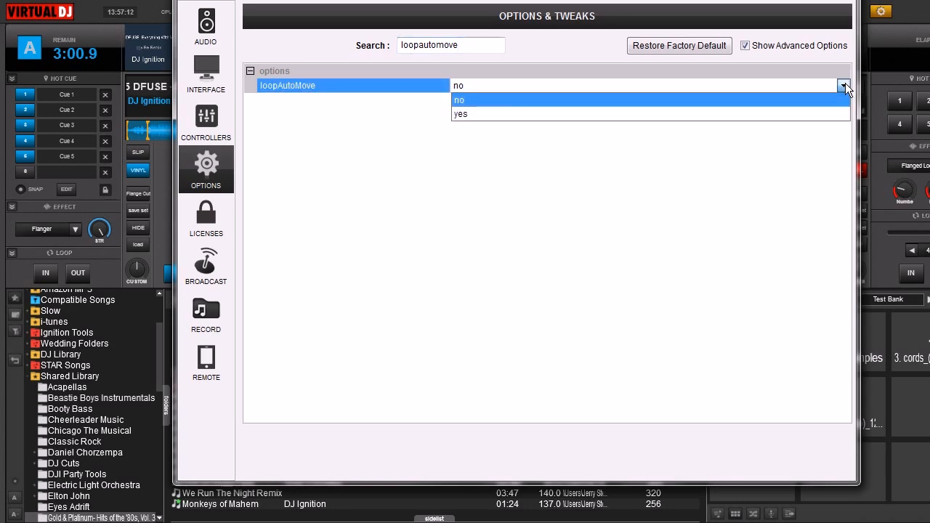
left_click(461, 113)
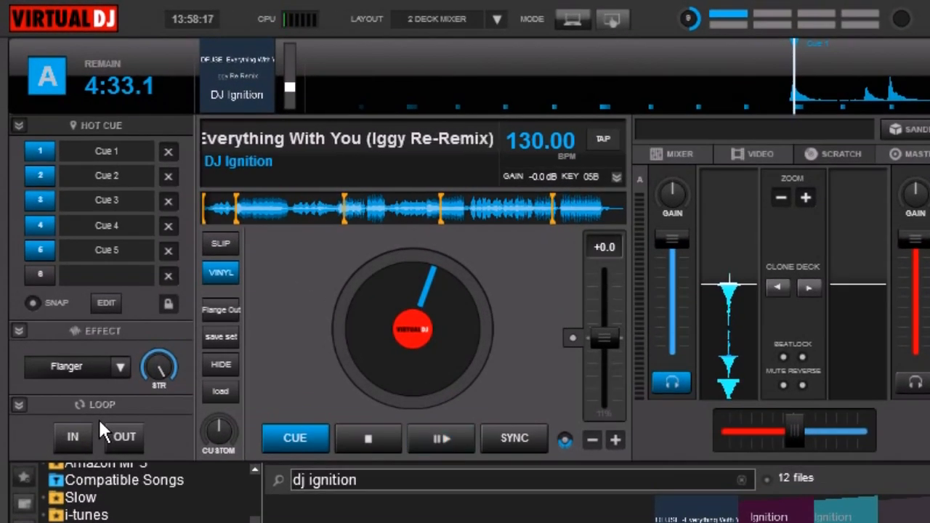
Step: Stop the remix back to its start and play it again on deck A
left_click(440, 439)
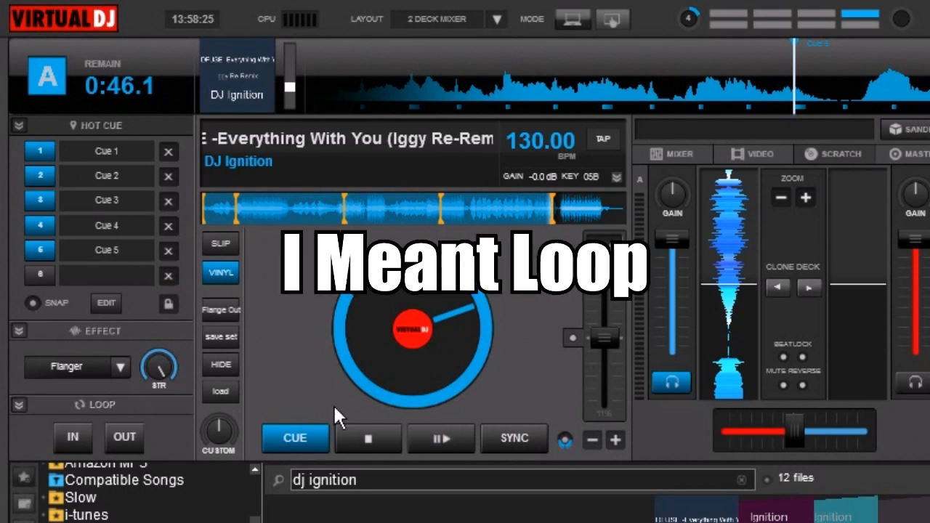
left_click(367, 438)
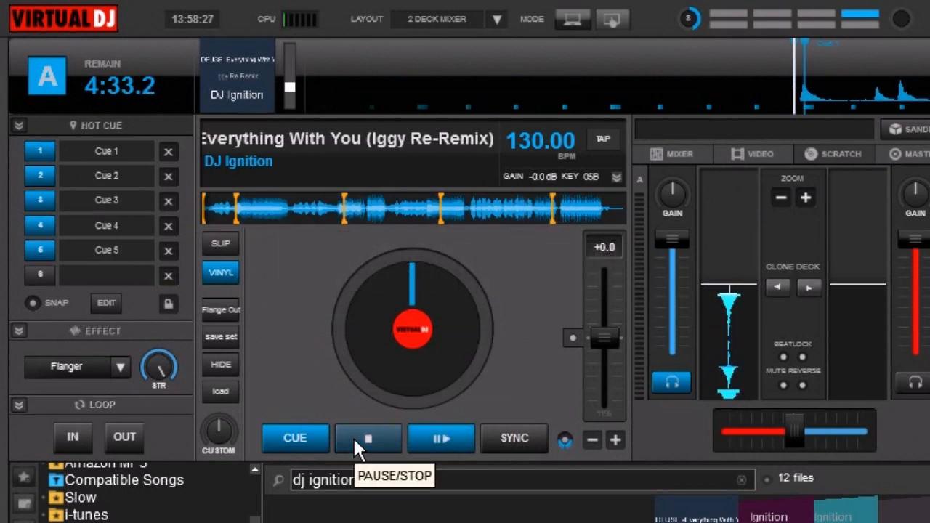
left_click(440, 439)
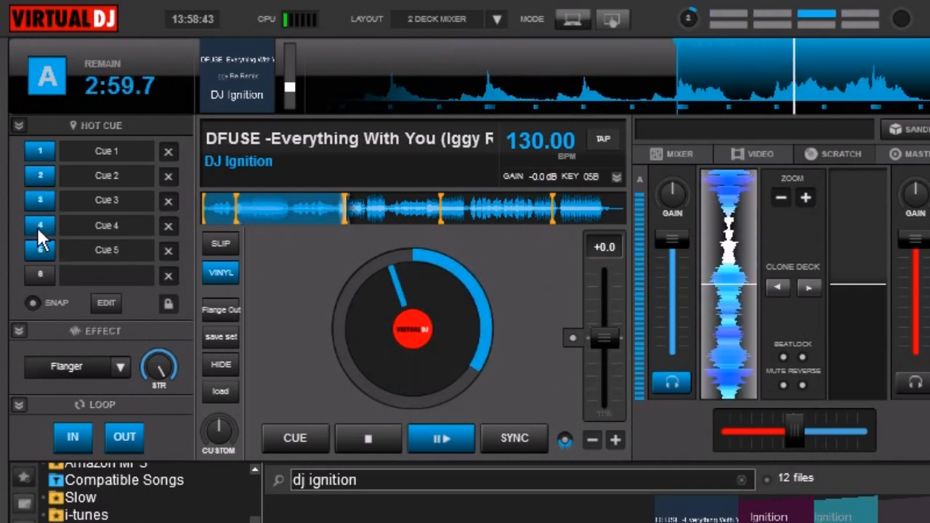
mouse_move(42, 235)
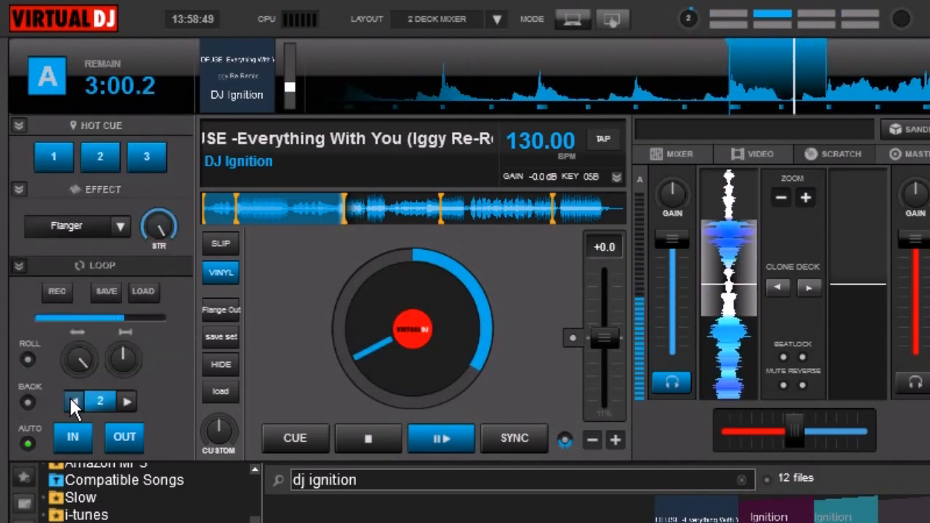
Step: Halve the deck A loop length to 2 beats
left_click(22, 127)
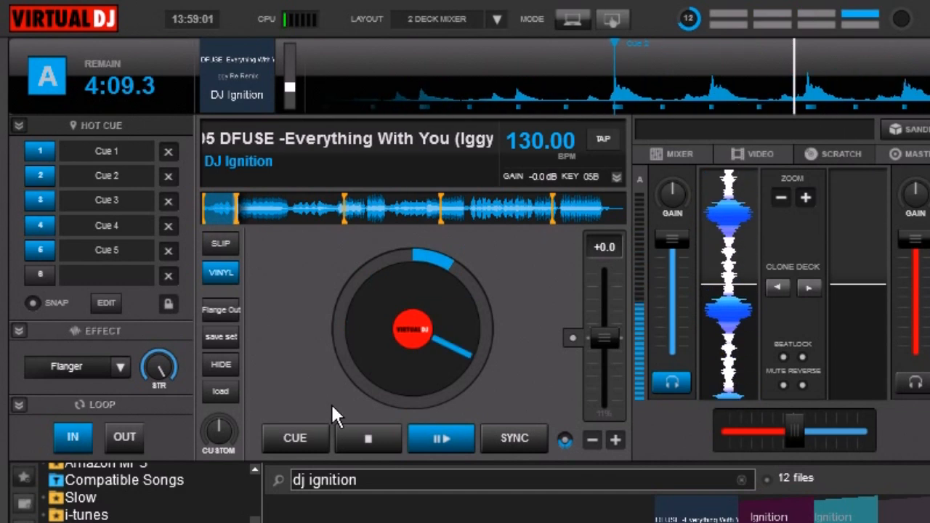
Step: Press CUE on deck A and jump back to the cue point of Mr. Saxobeat (Radio Edit)
left_click(294, 438)
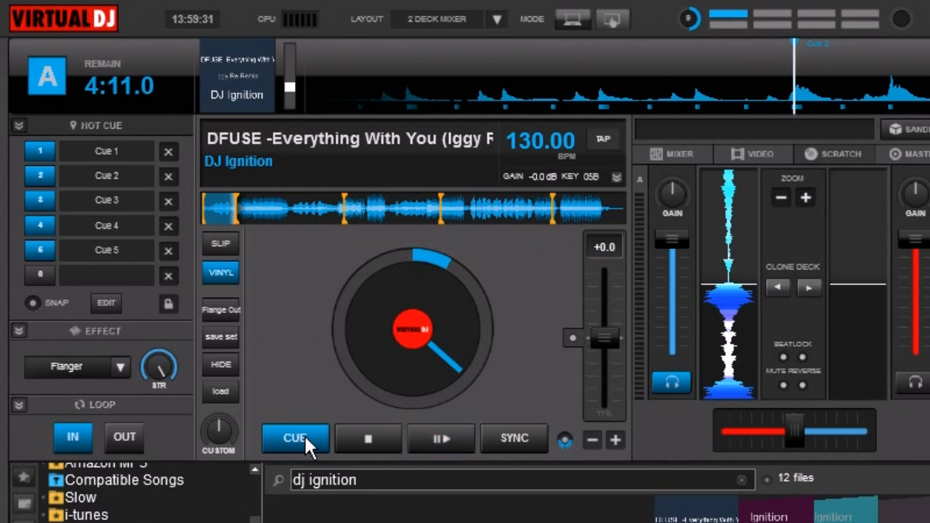
left_click(441, 438)
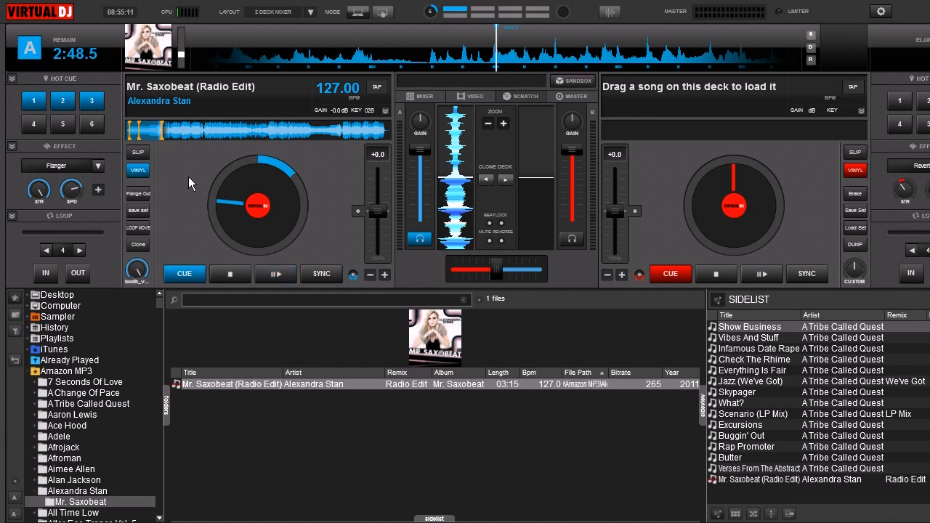
Step: Press the deck A transport button on Mr. Saxobeat, leaving it at 2:48 remaining
left_click(275, 274)
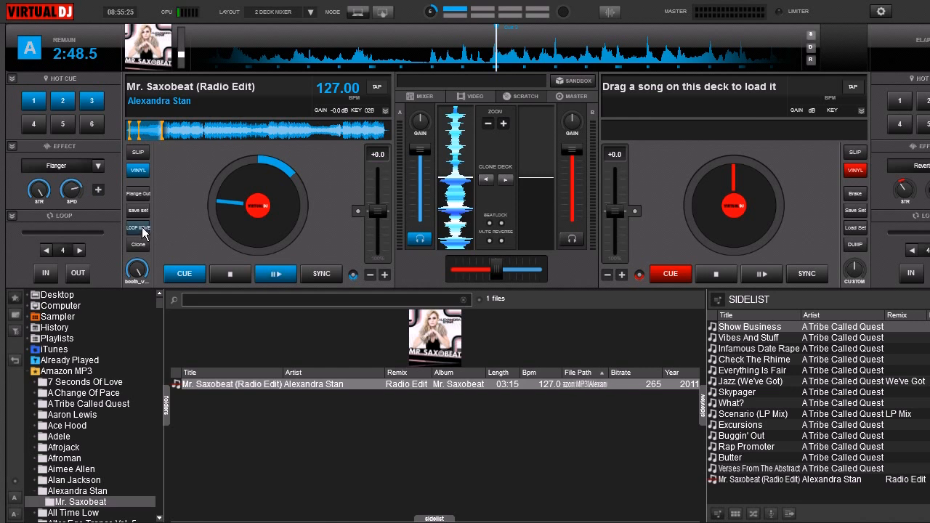
mouse_move(144, 234)
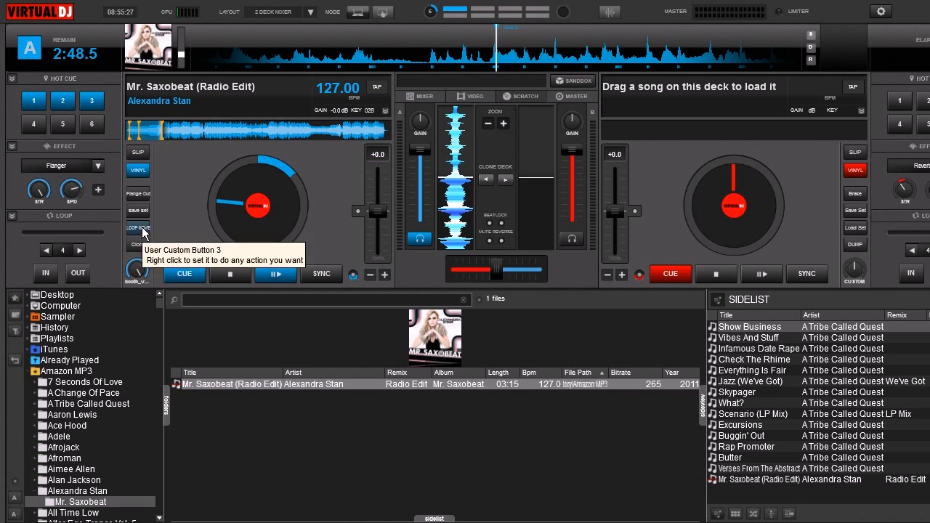
mouse_move(152, 234)
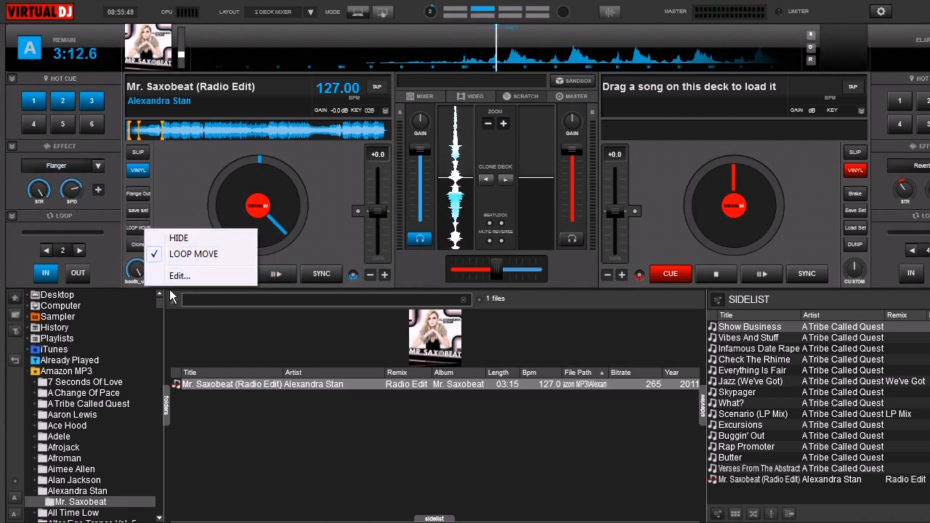
Step: Open the LOOP MOVE Button Editor, confirm the setting "loopAutoMove" action, and close it
left_click(179, 275)
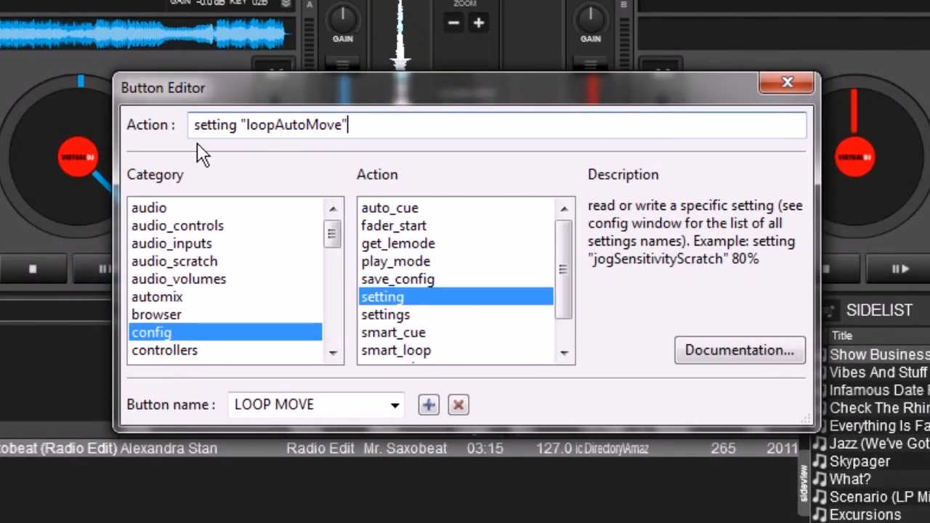
mouse_move(231, 145)
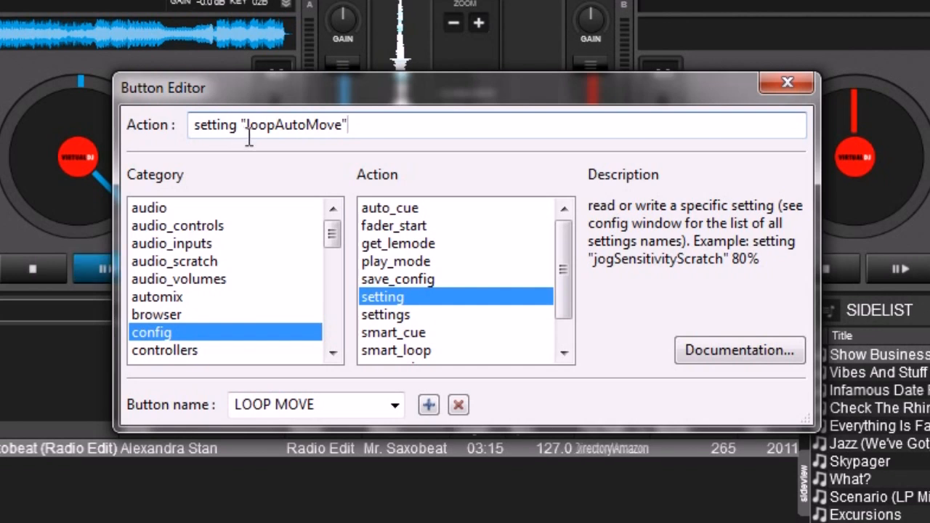
mouse_move(316, 149)
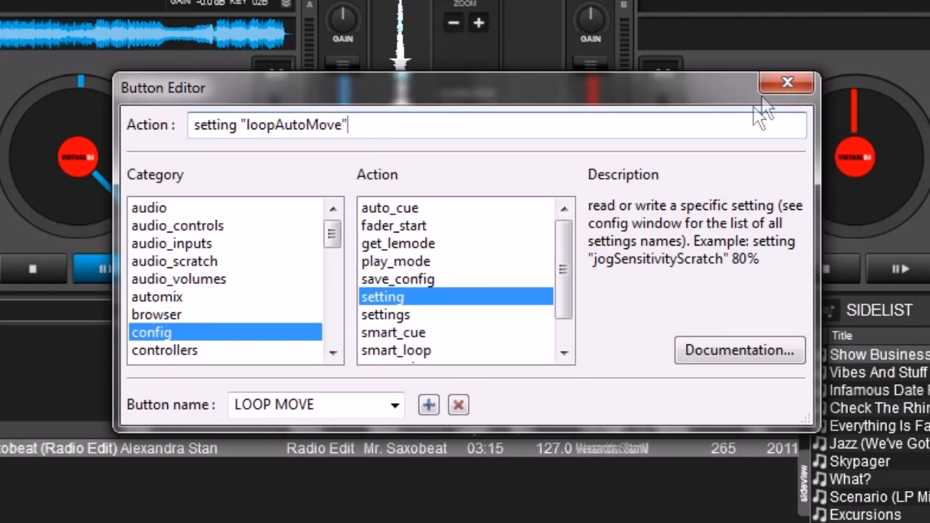
left_click(787, 80)
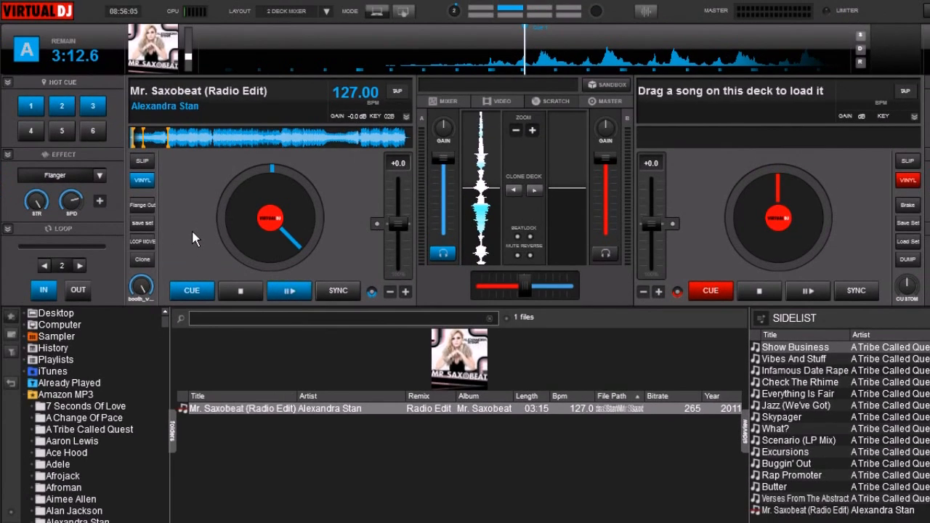